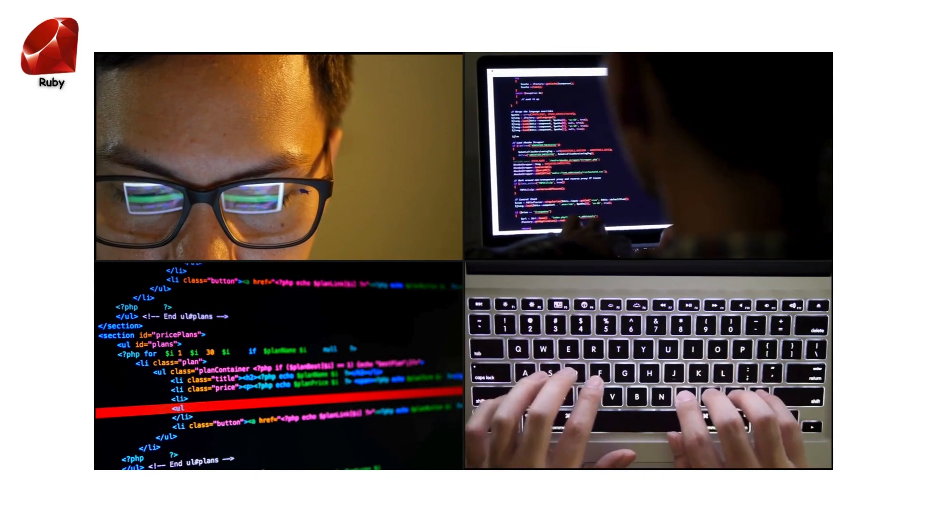
type("class=\"options\"")
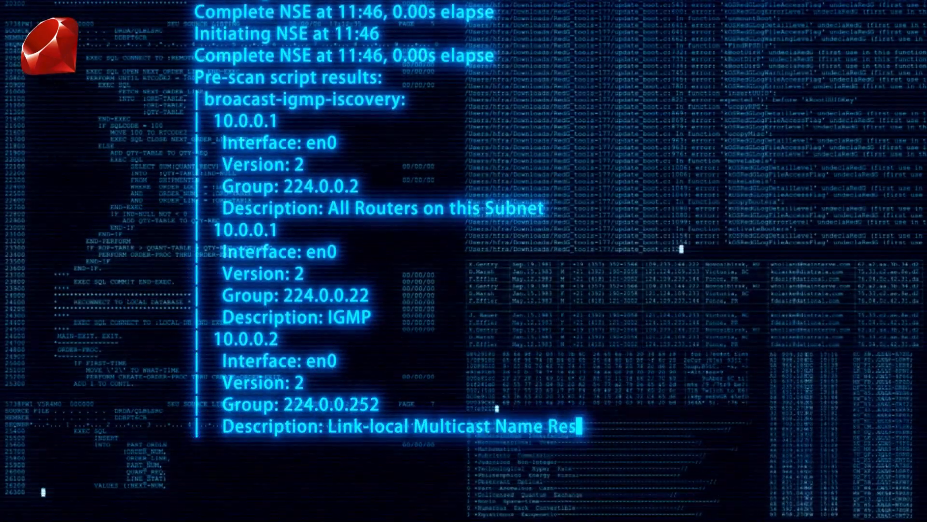
scroll("down", 3)
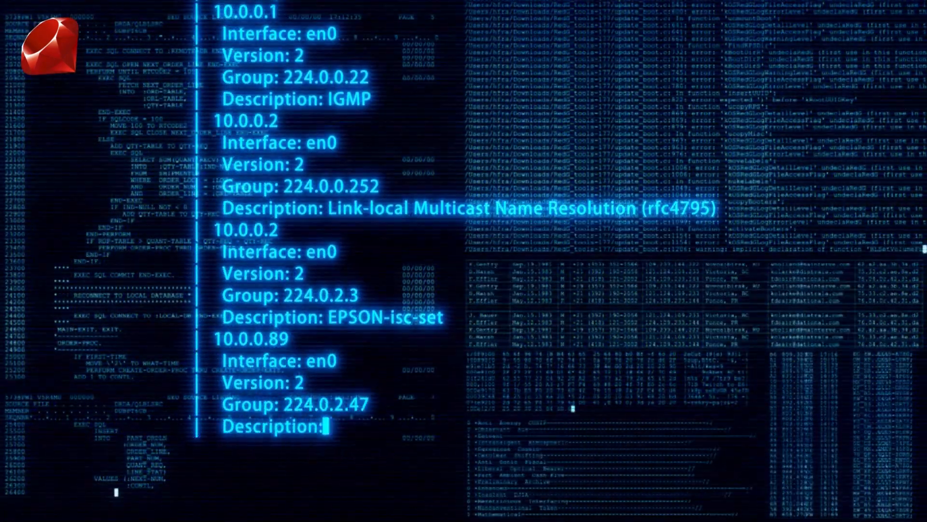